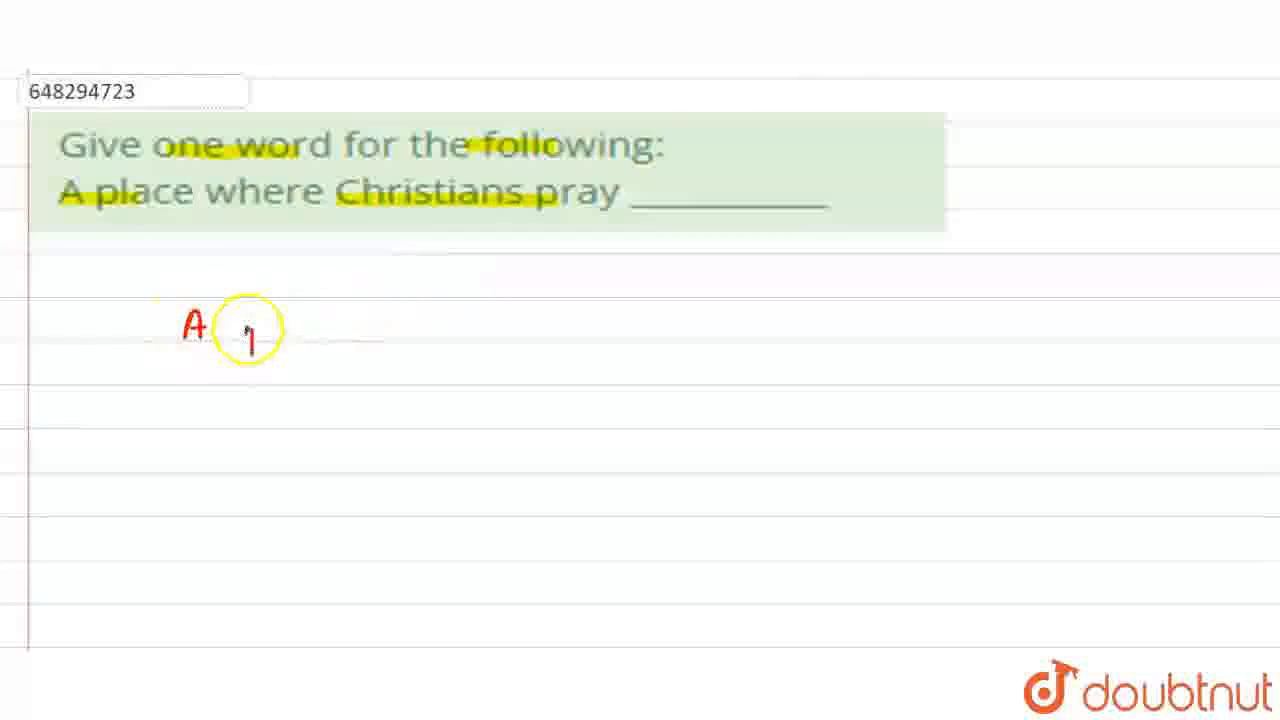
type("plac")
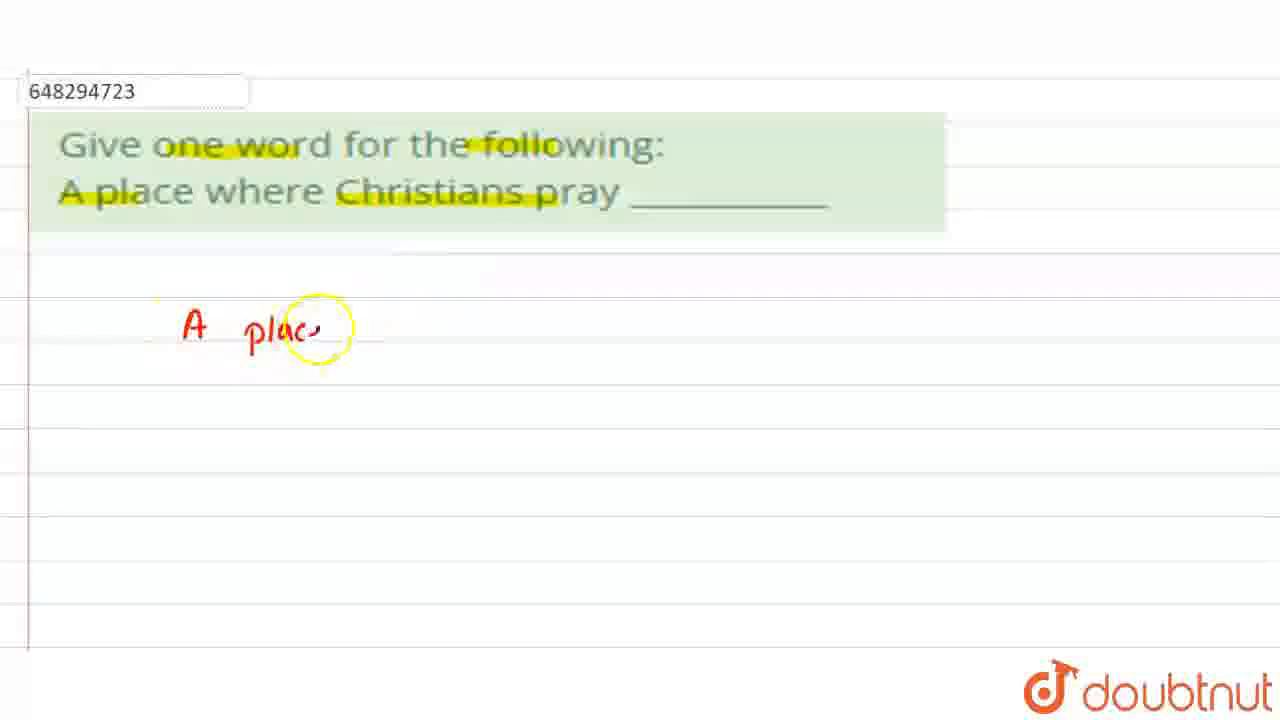
type("wh")
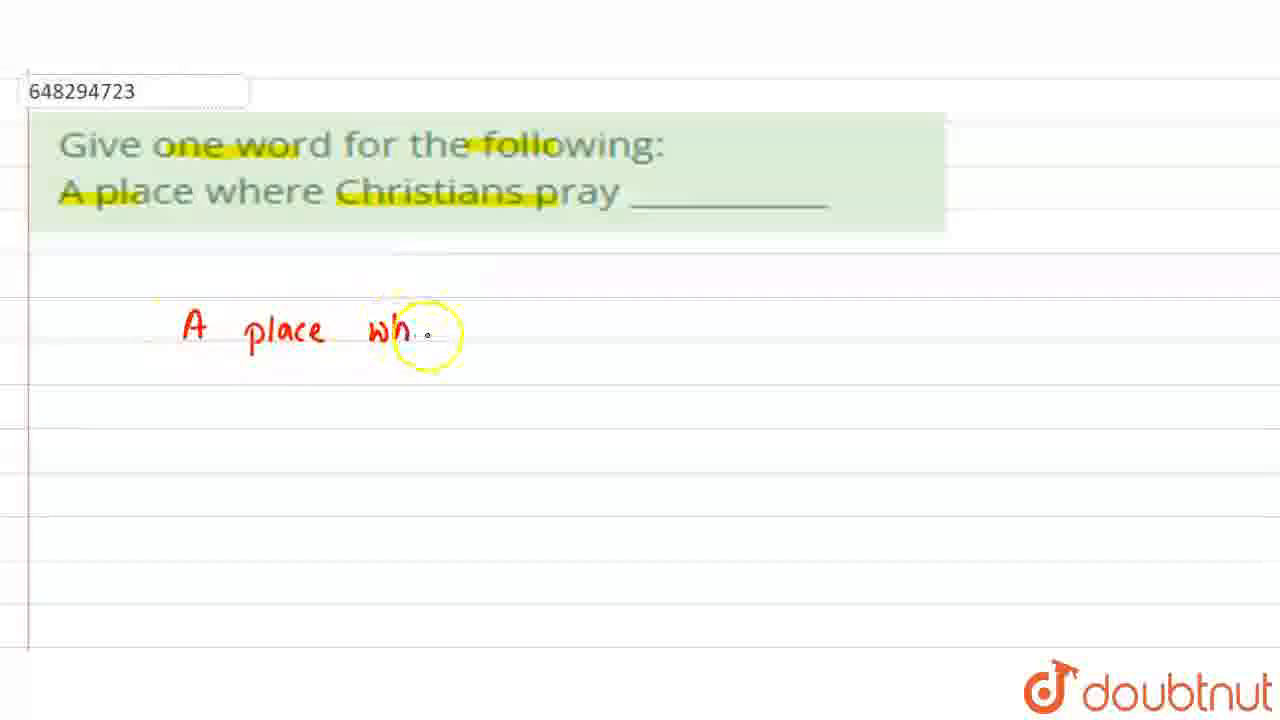